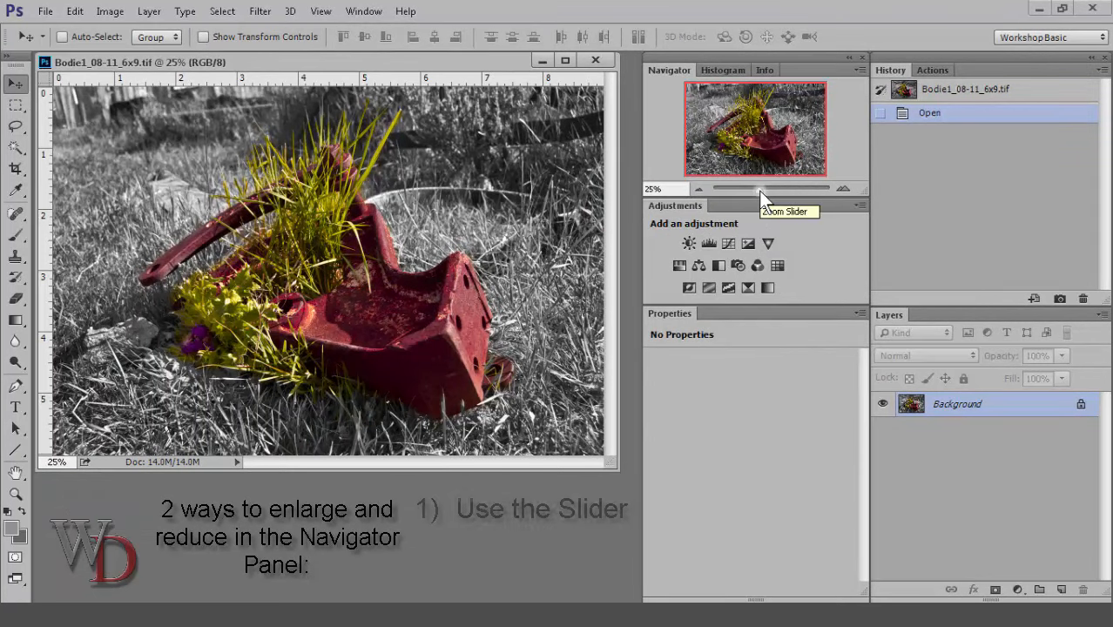
Step: Use the Navigator zoom slider and icons to zoom the rusty object photo out and back in to 50%
drag(710, 188, 766, 188)
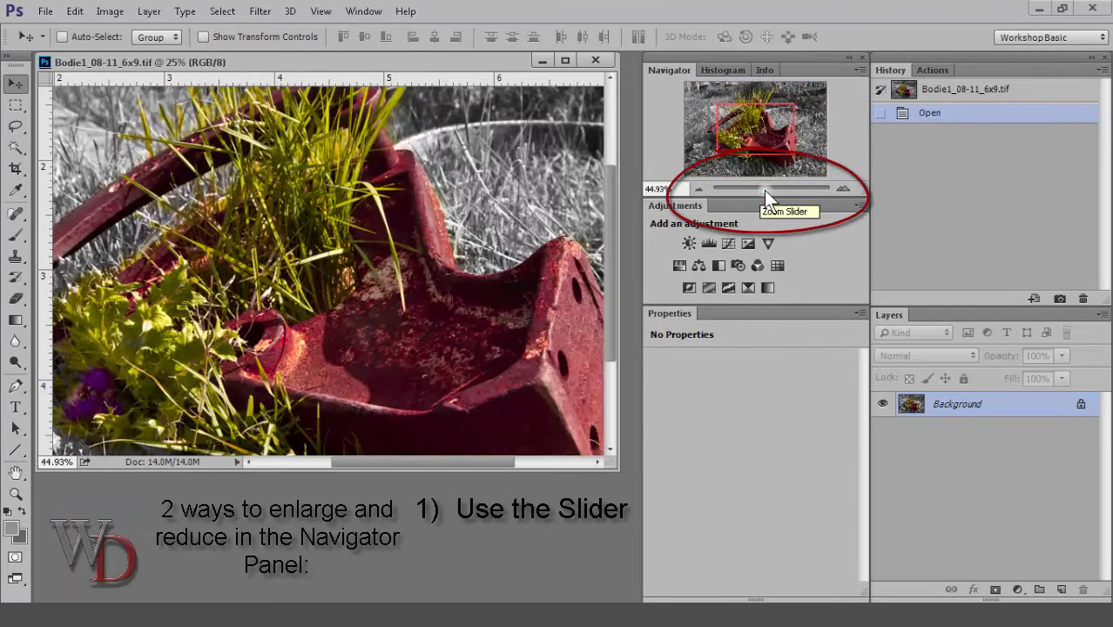
drag(766, 188, 752, 193)
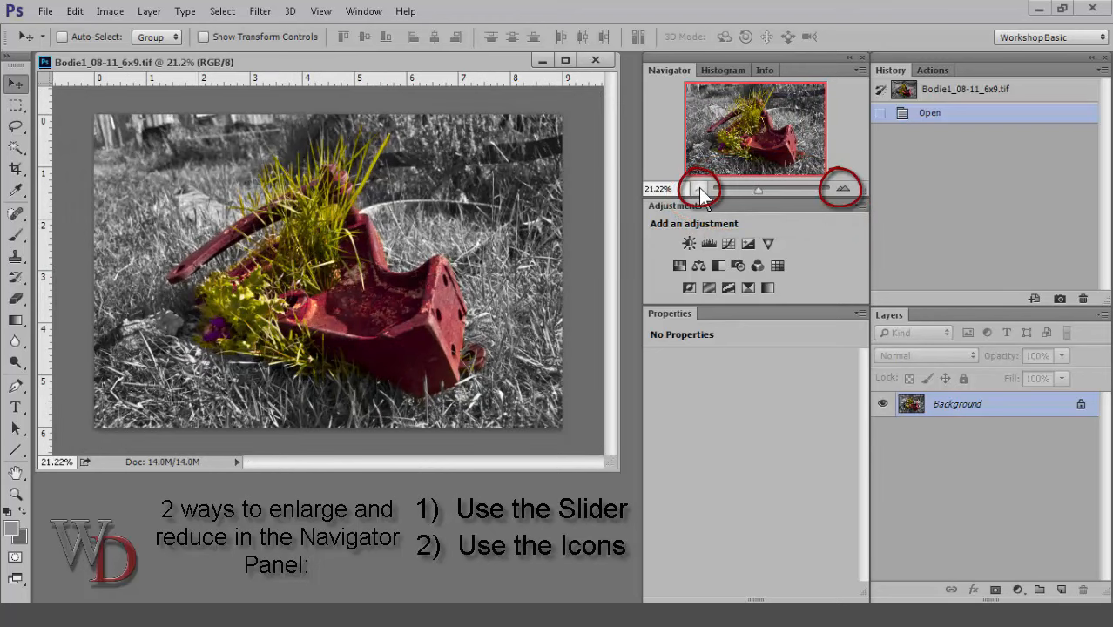
mouse_move(700, 190)
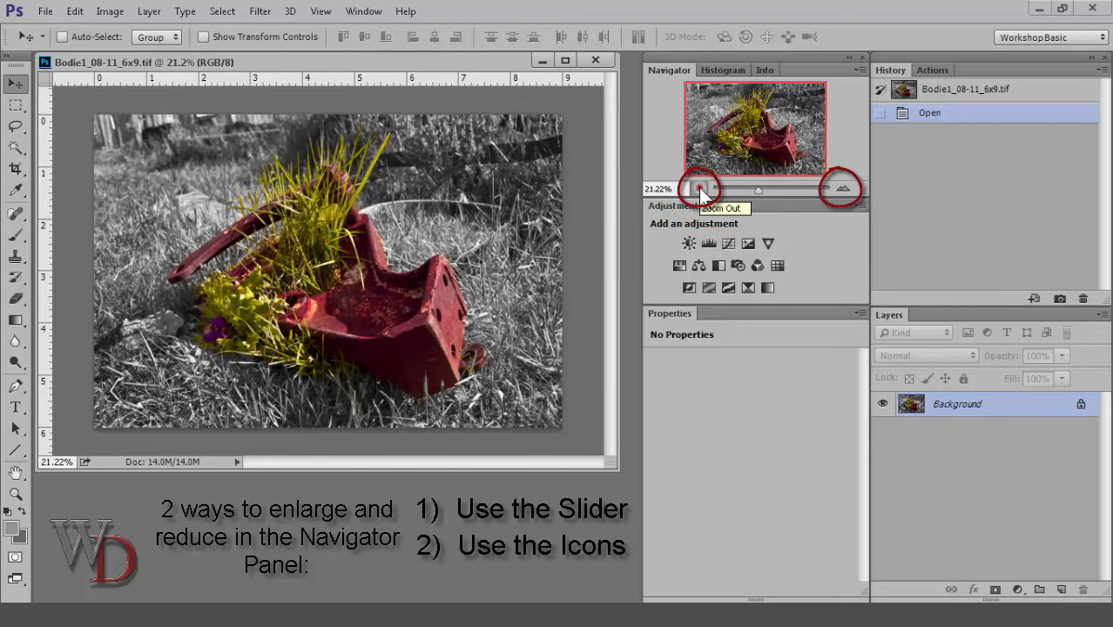
click(841, 188)
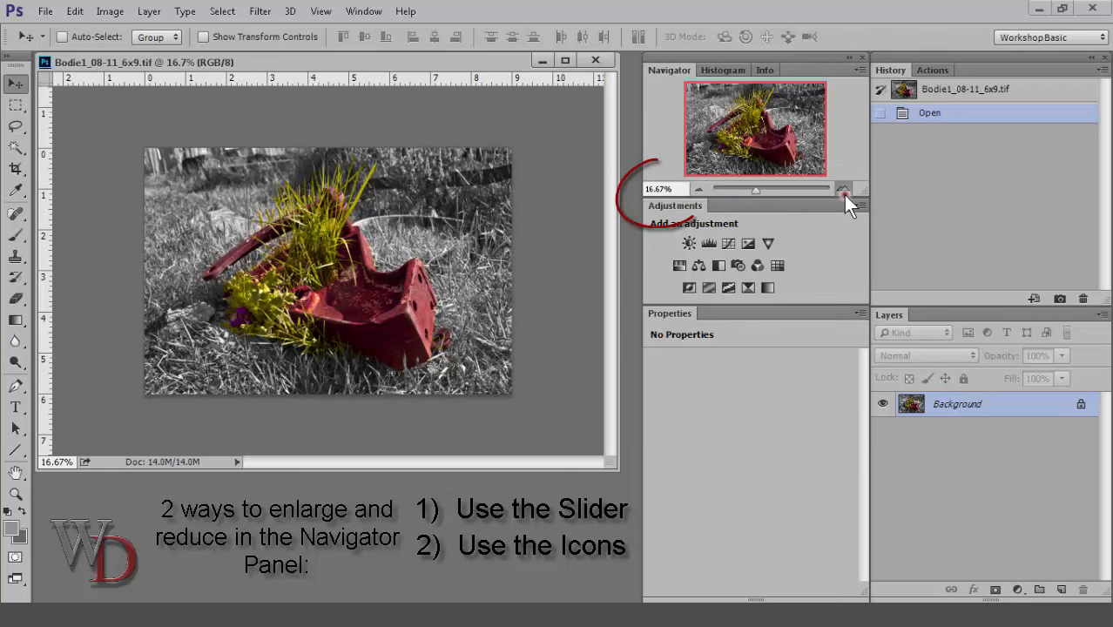
click(843, 188)
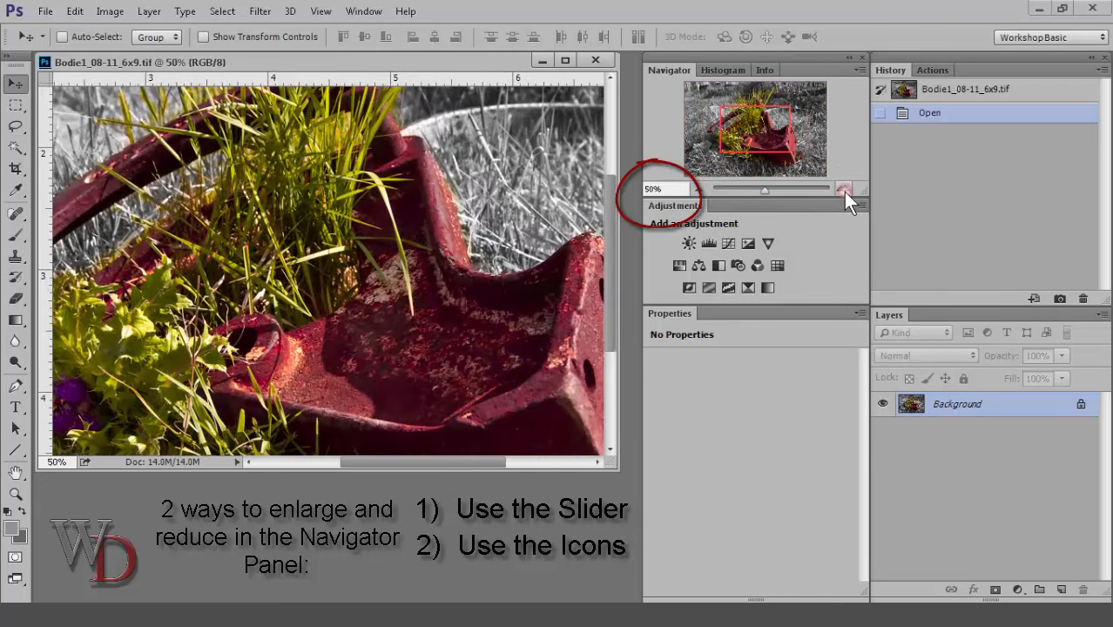
click(843, 188)
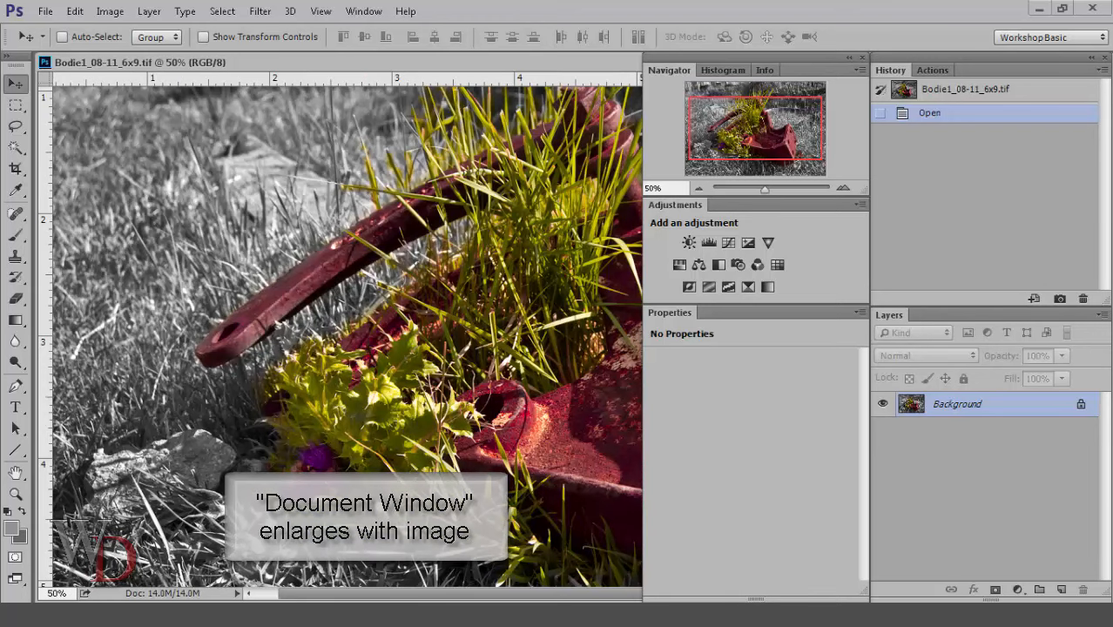
Step: Hide all panels with Tab to view the photo alone, then restore the workspace at 25%
key(Tab)
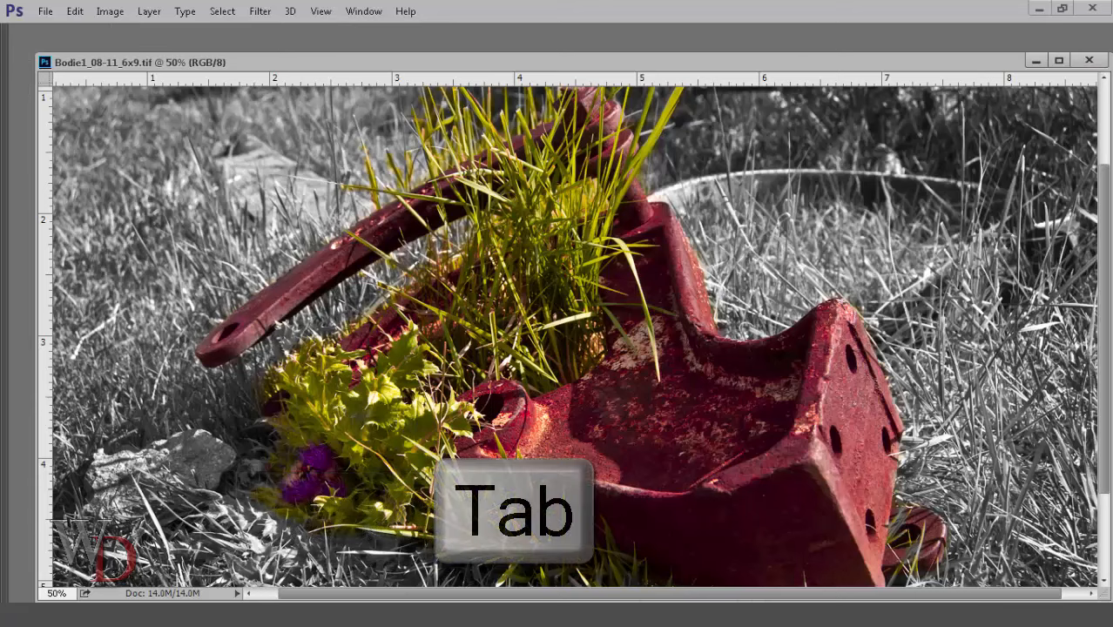
key(Tab)
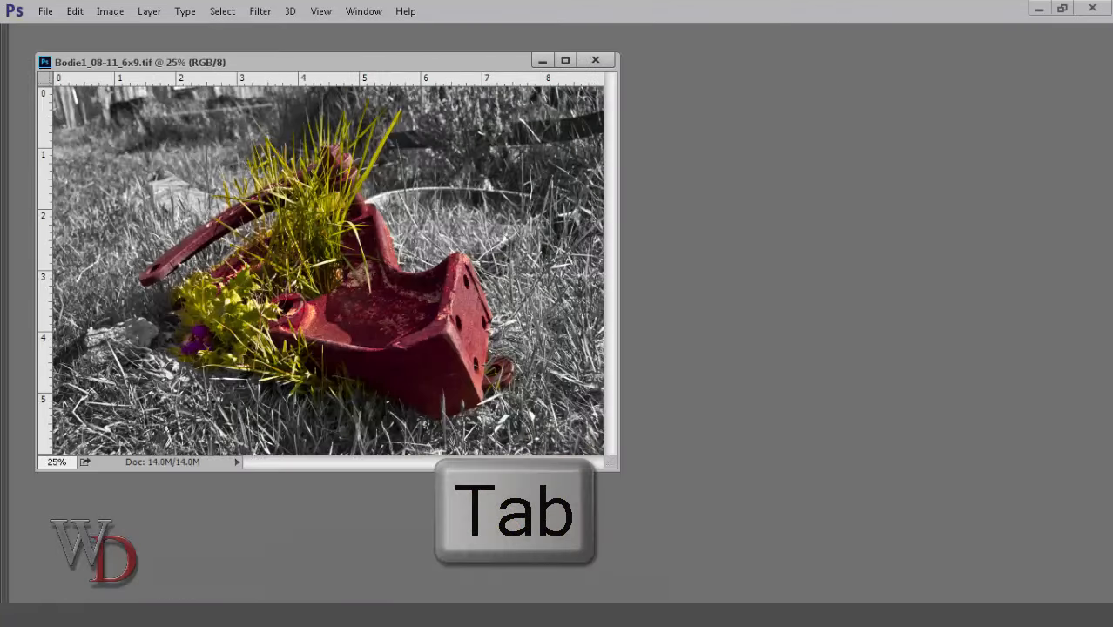
key(Tab)
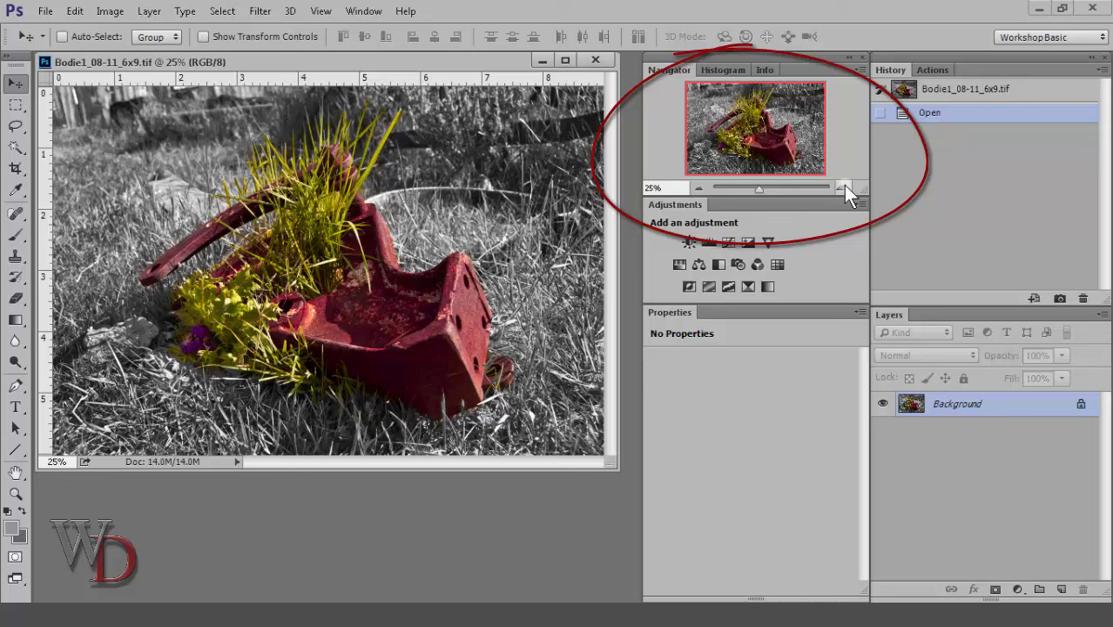
Step: Zoom the photo to 100% via the Navigator and pan across the grass and rusted metal
click(845, 190)
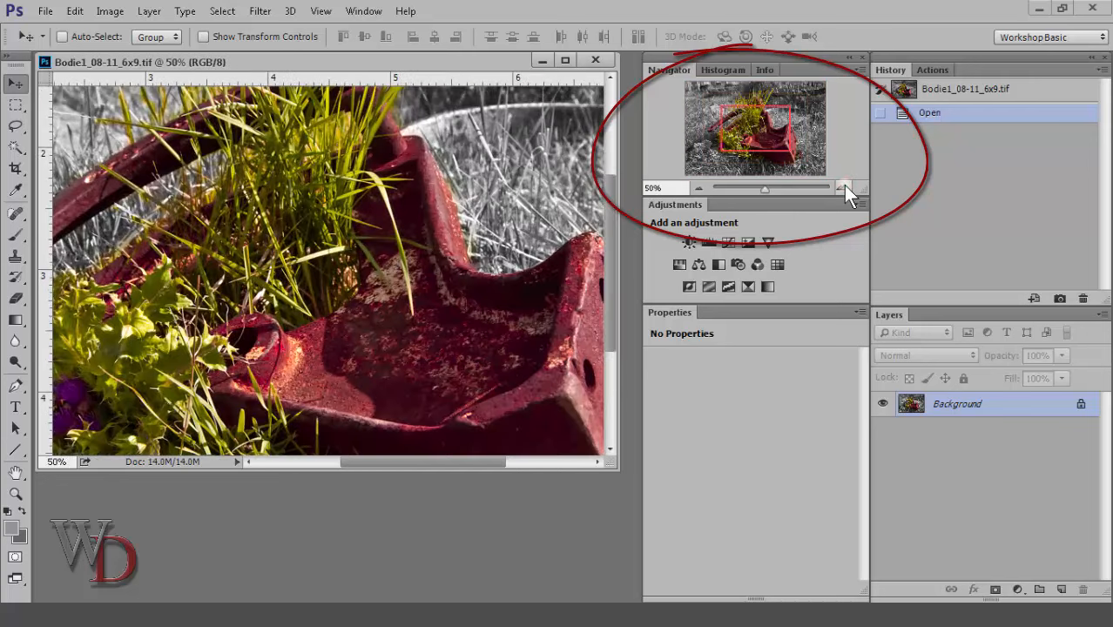
click(846, 188)
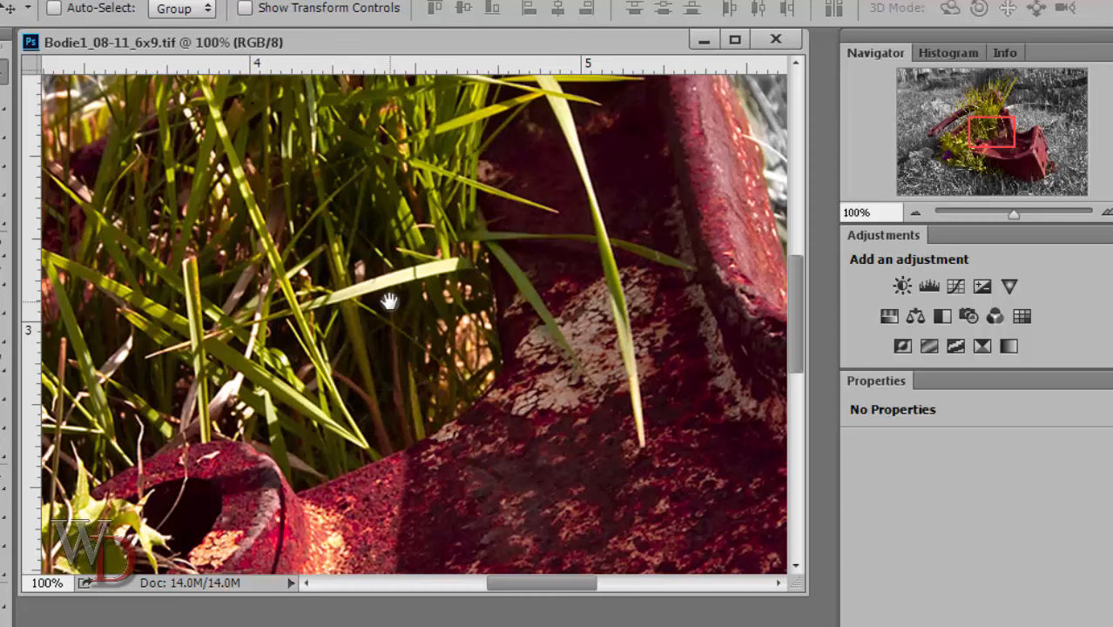
drag(390, 303, 479, 444)
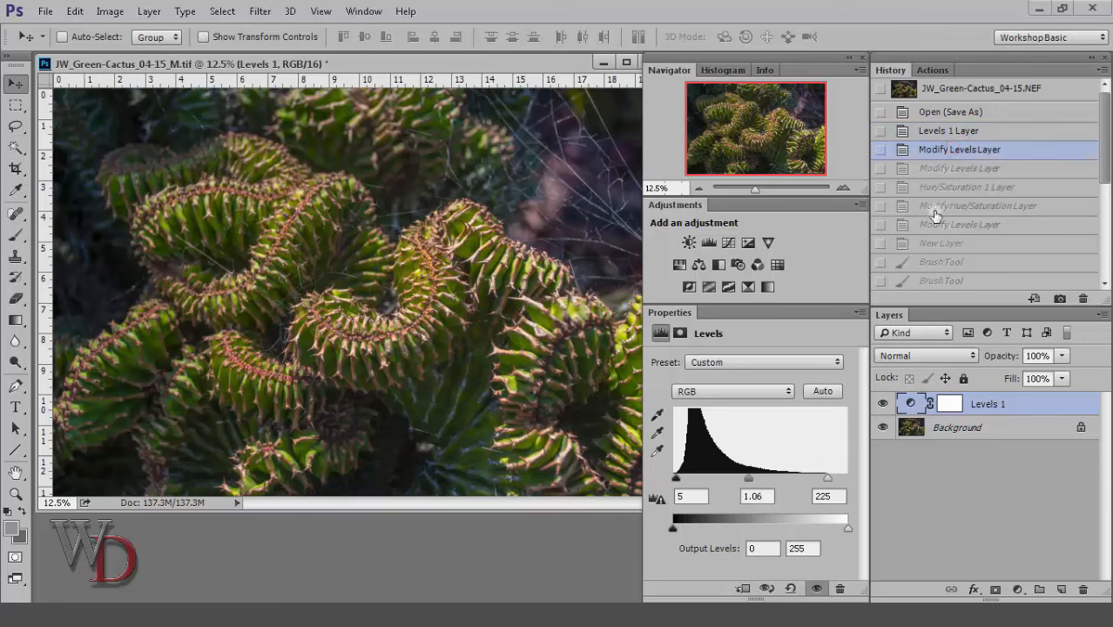
Step: Step back to an earlier History state of the cactus photo, then return to the latest Brush Tool state
click(964, 186)
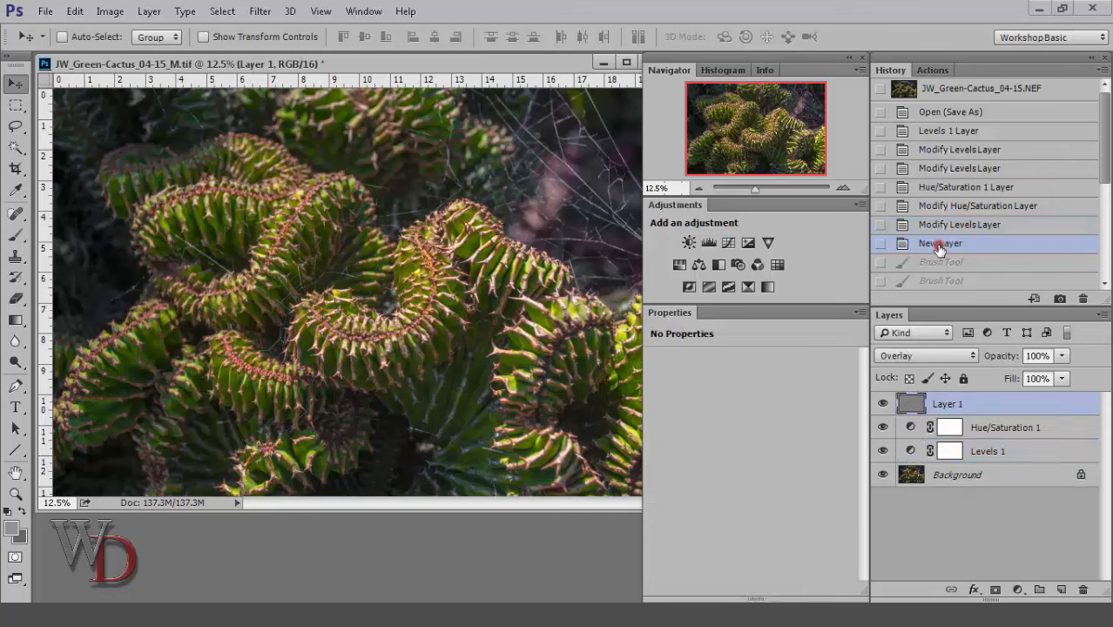
scroll(down, 3)
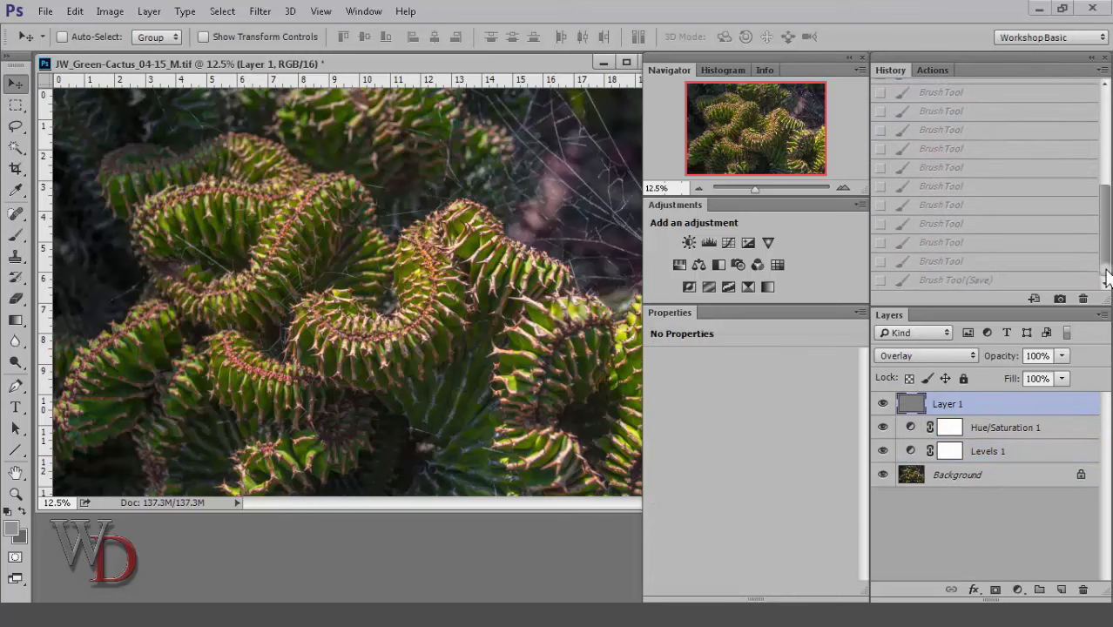
click(954, 279)
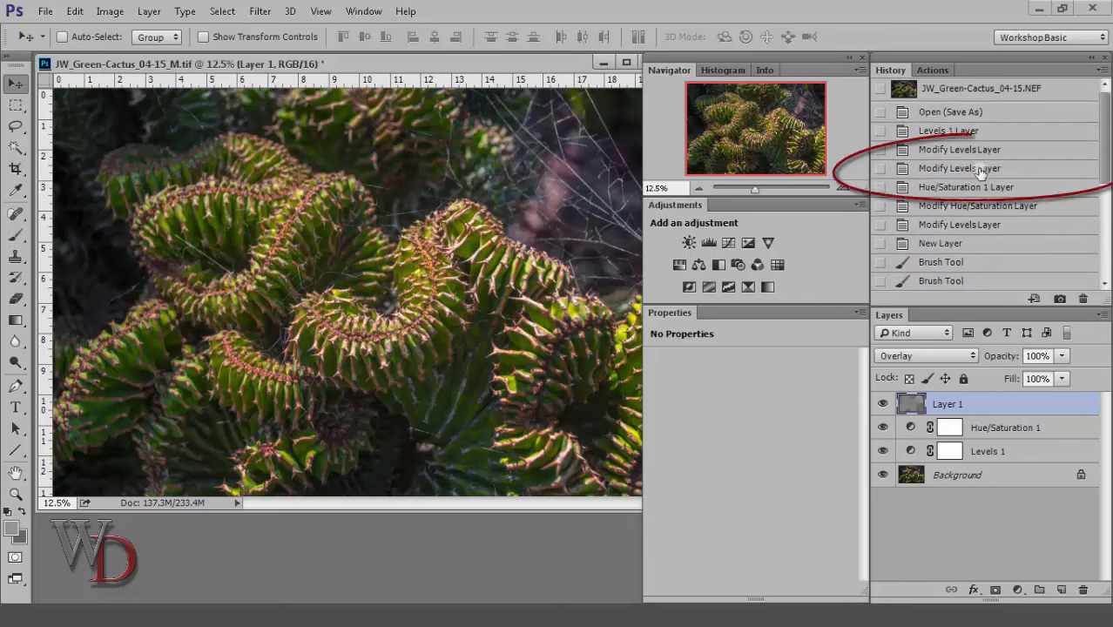
Step: Jump back to an earlier Levels adjustment state in the cactus photo's History panel
click(957, 167)
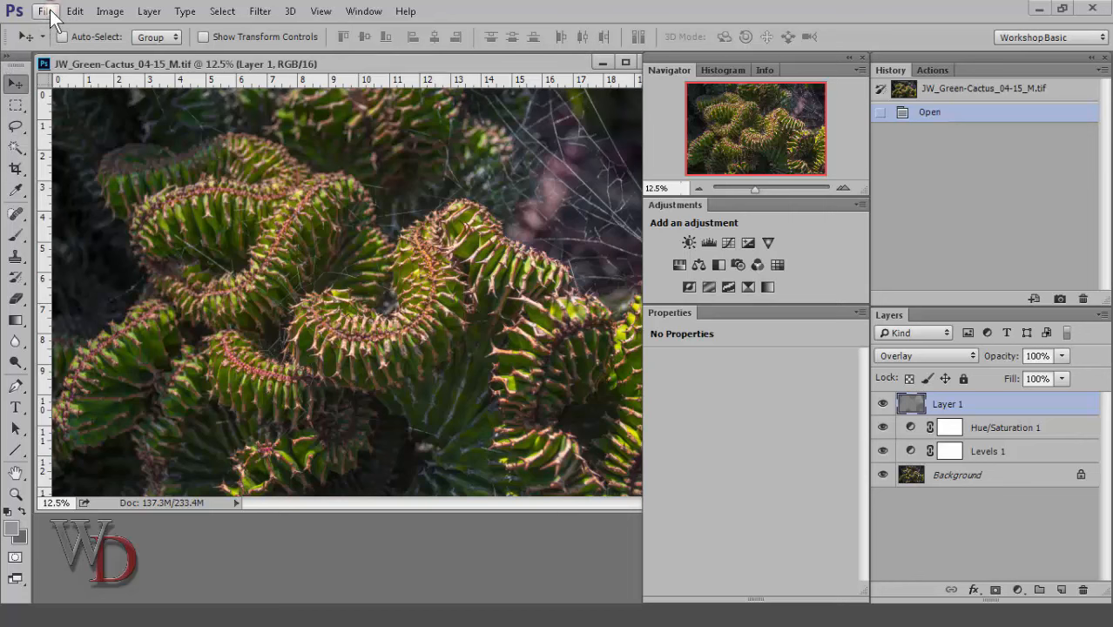
Step: Show the cactus TIF's File Info metadata and scroll its Photoshop edit history log
click(45, 11)
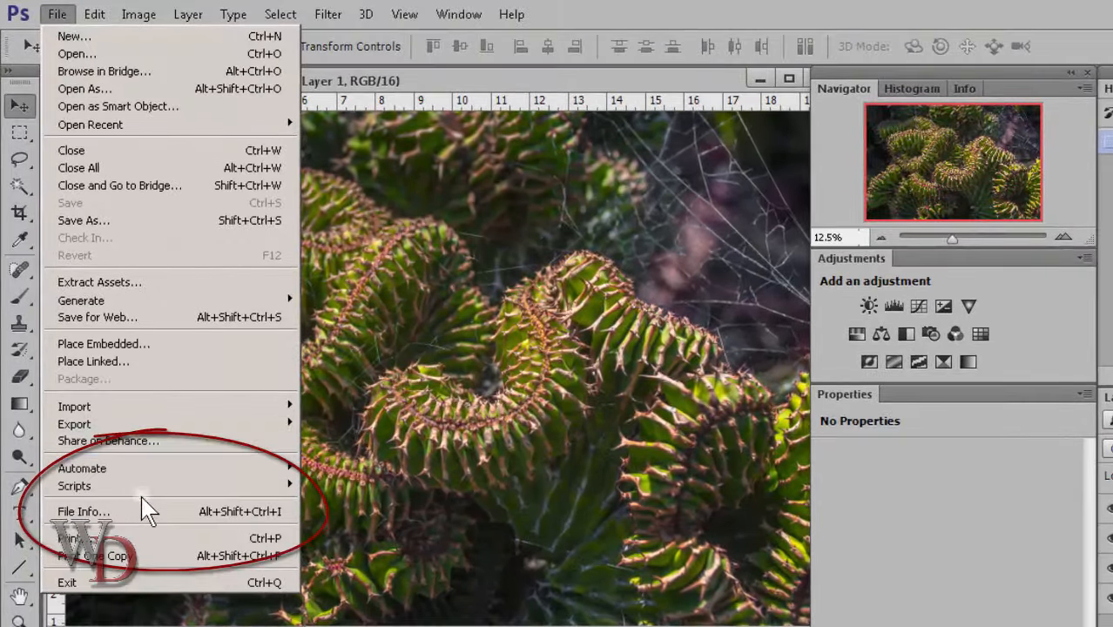
click(84, 511)
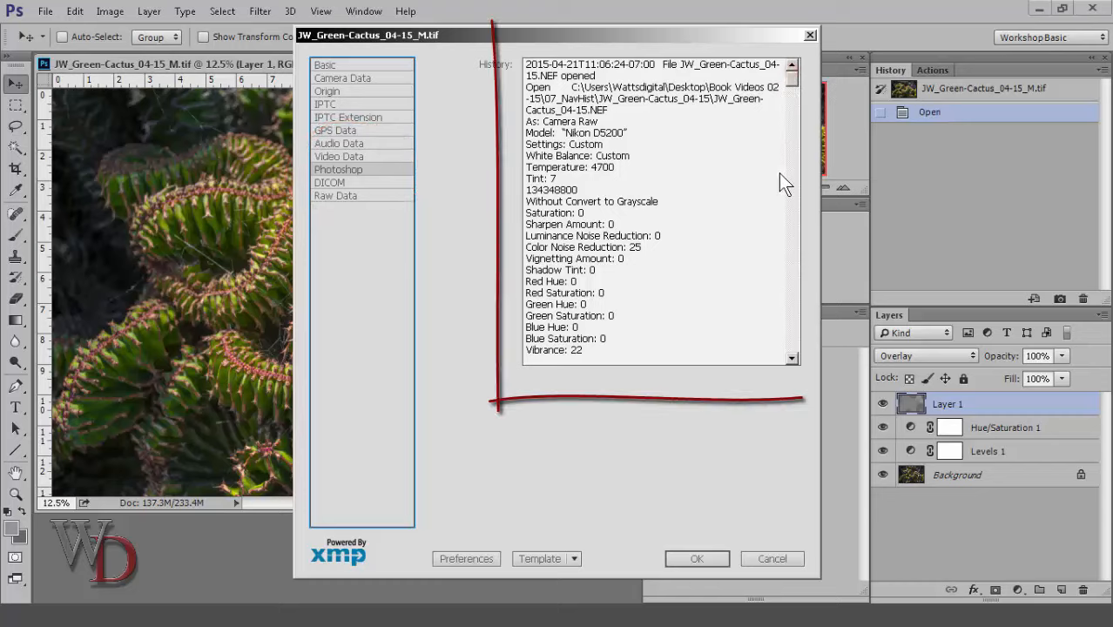
scroll(down, 3)
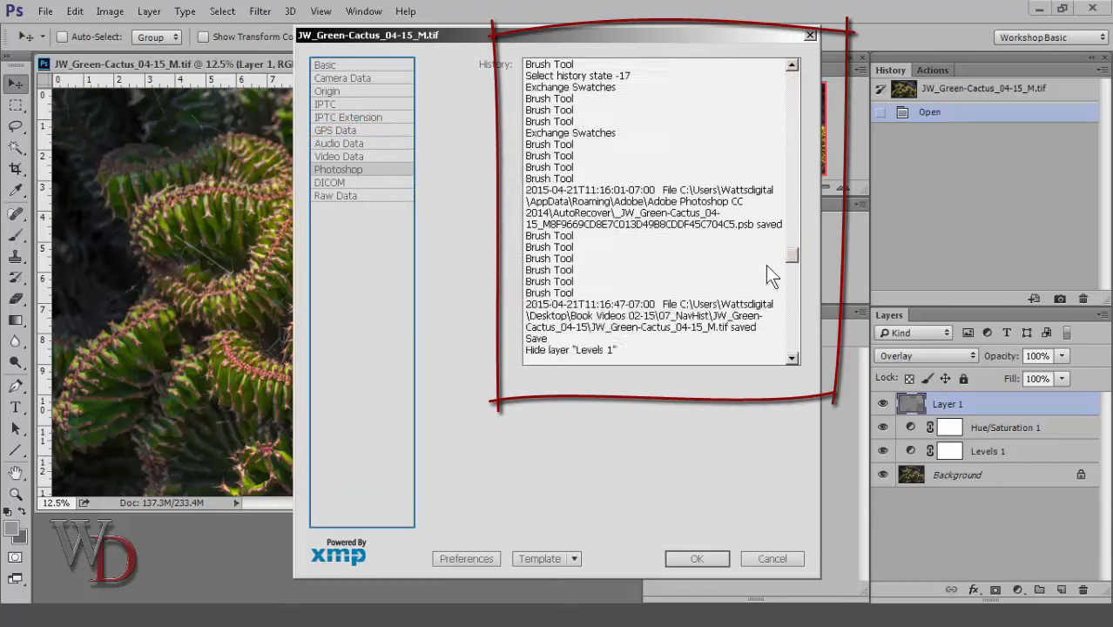